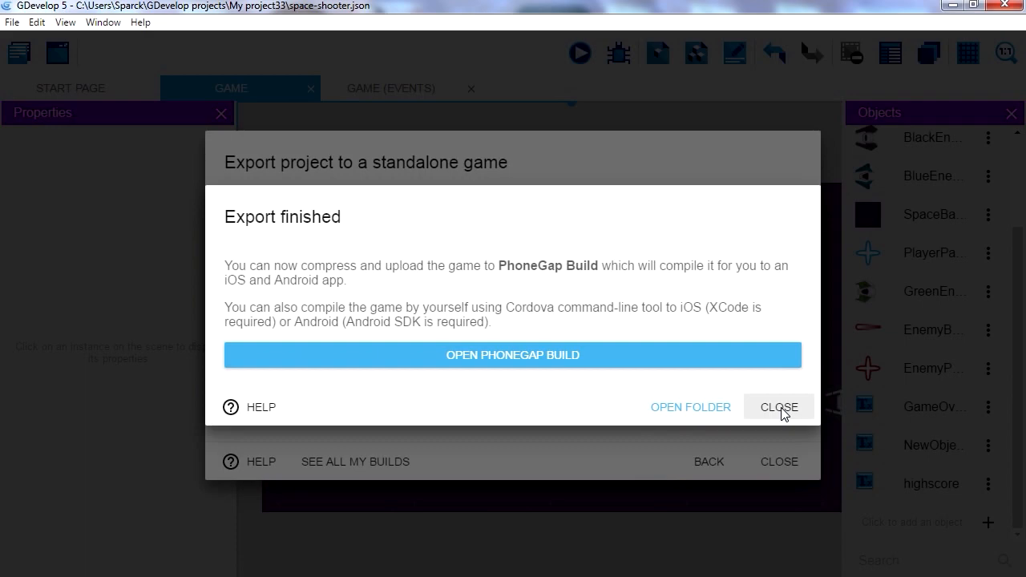
Step: Dismiss the Export finished message and close the standalone game export window
left_click(690, 407)
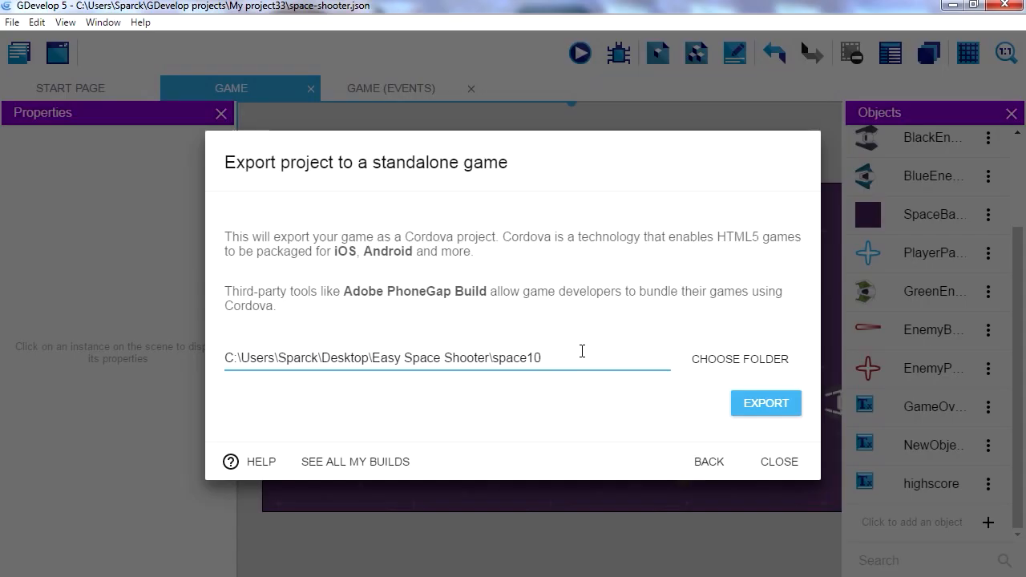
left_click(778, 461)
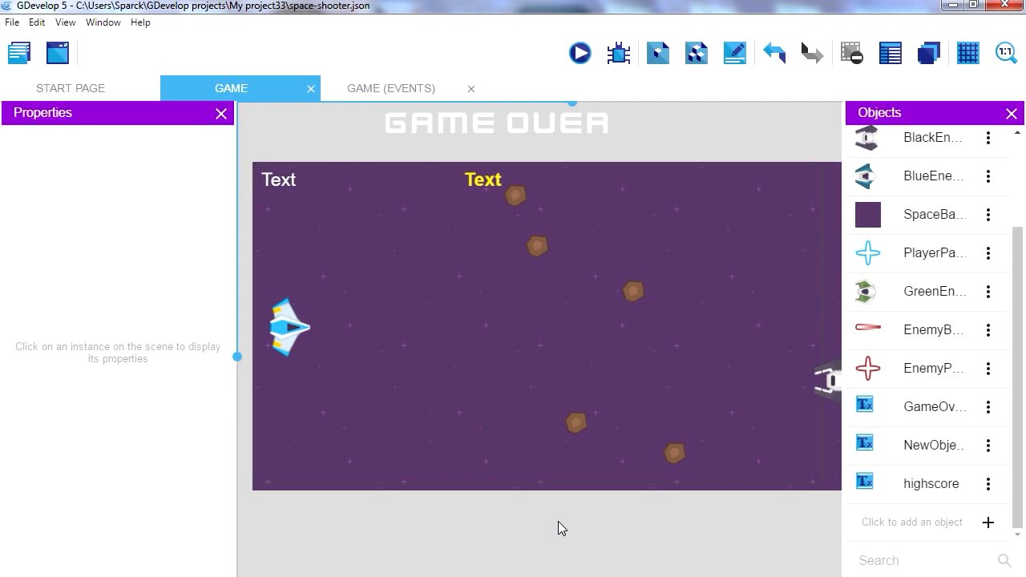
left_click(505, 396)
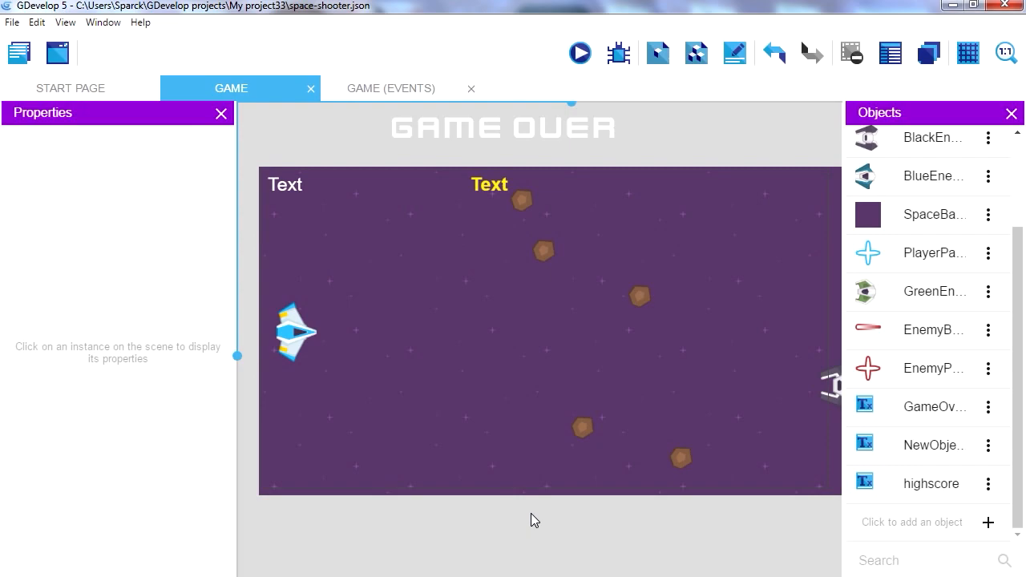
mouse_move(535, 529)
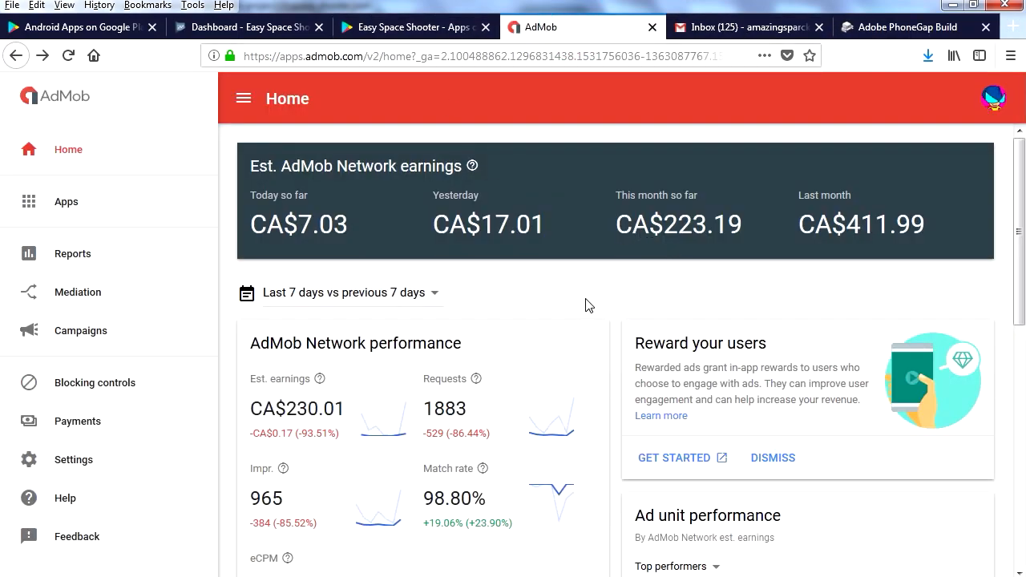
Step: Open the Galaxa Gems app's ad units list from AdMob's Apps section
left_click(66, 201)
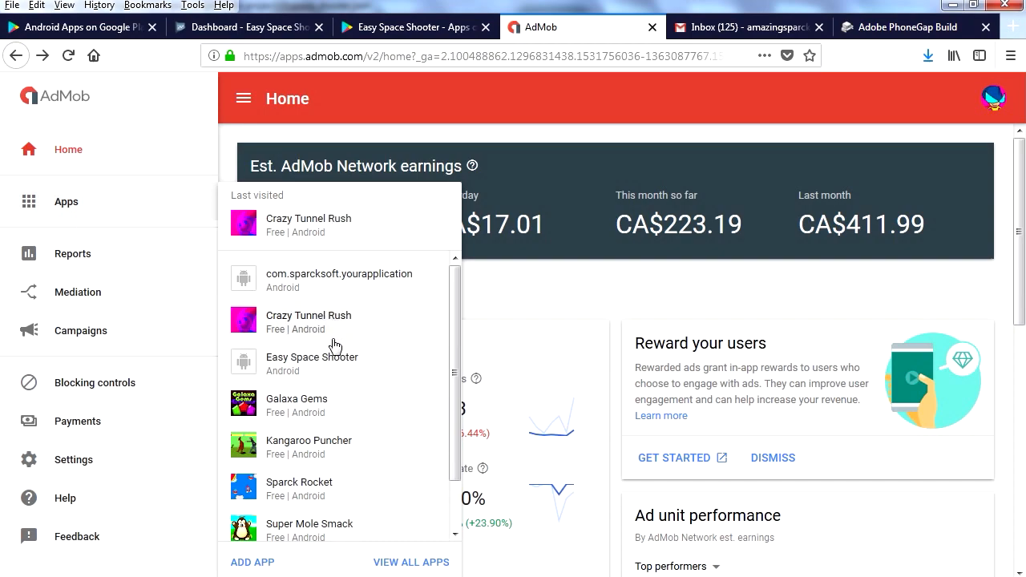
mouse_move(325, 409)
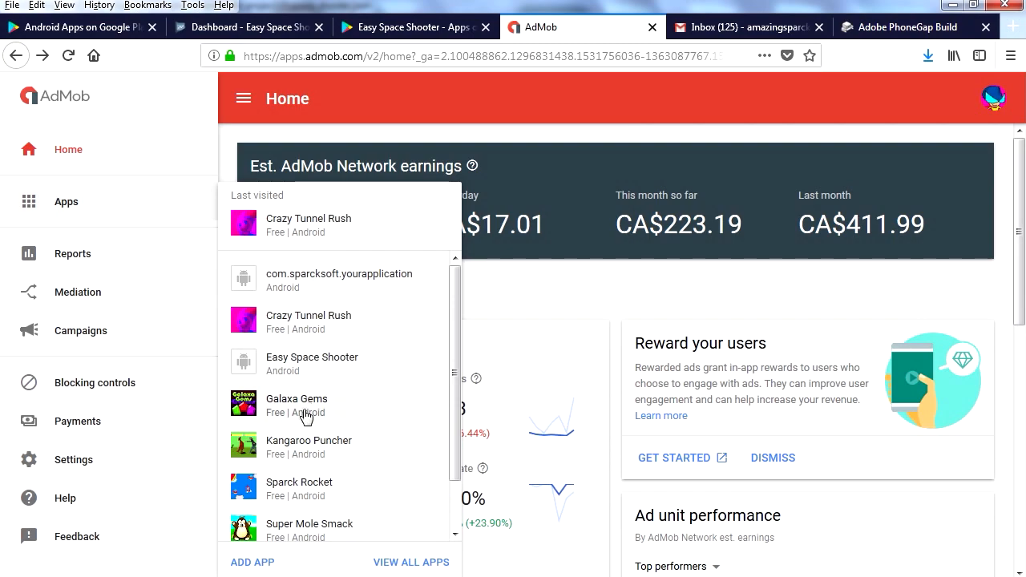
mouse_move(297, 405)
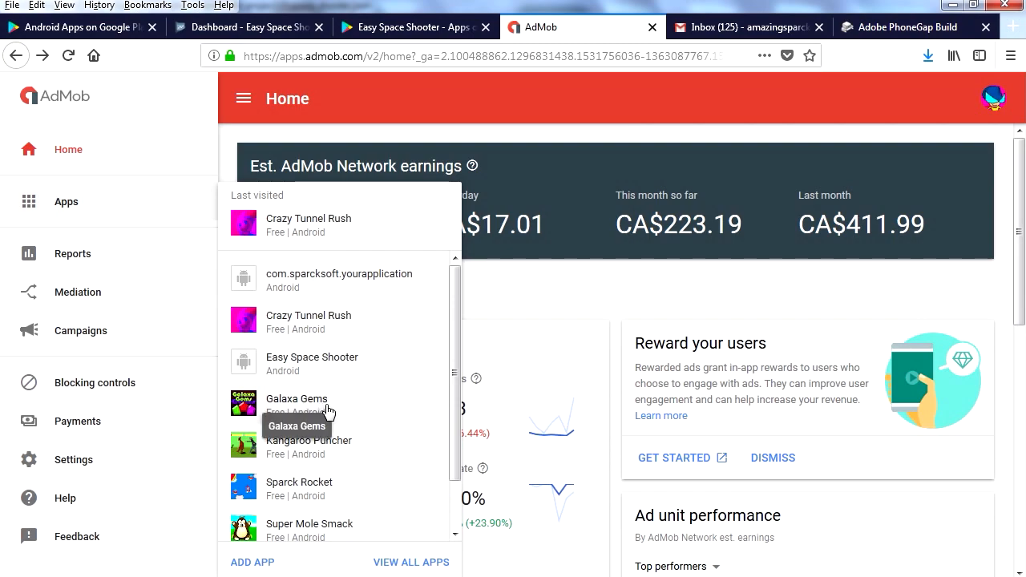
left_click(295, 398)
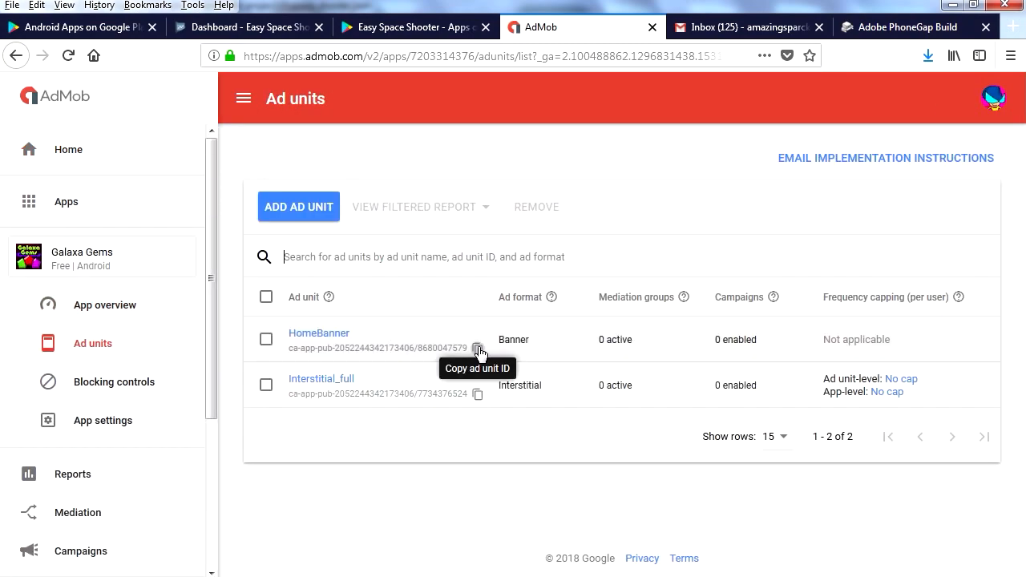
mouse_move(298, 206)
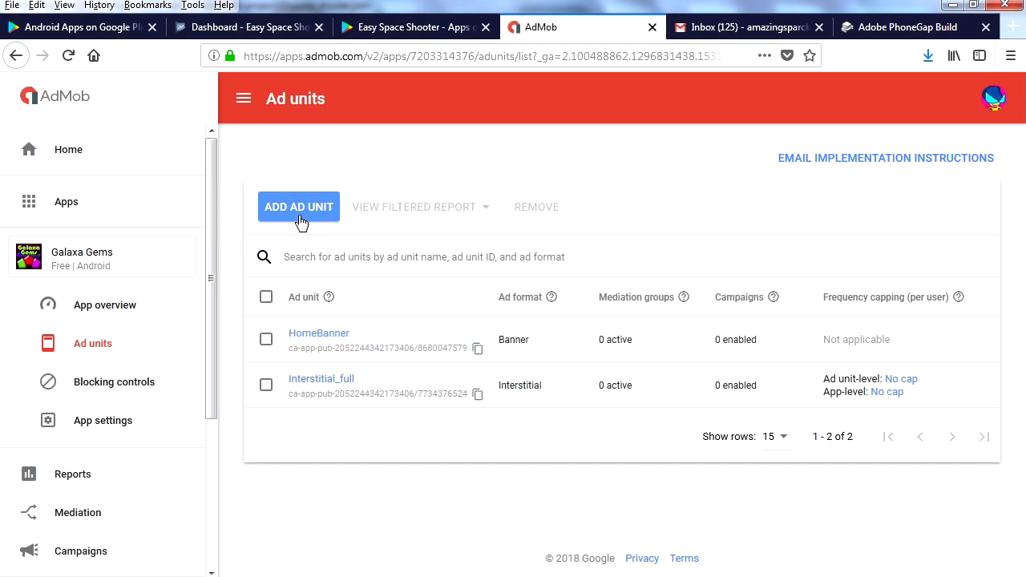
mouse_move(450, 374)
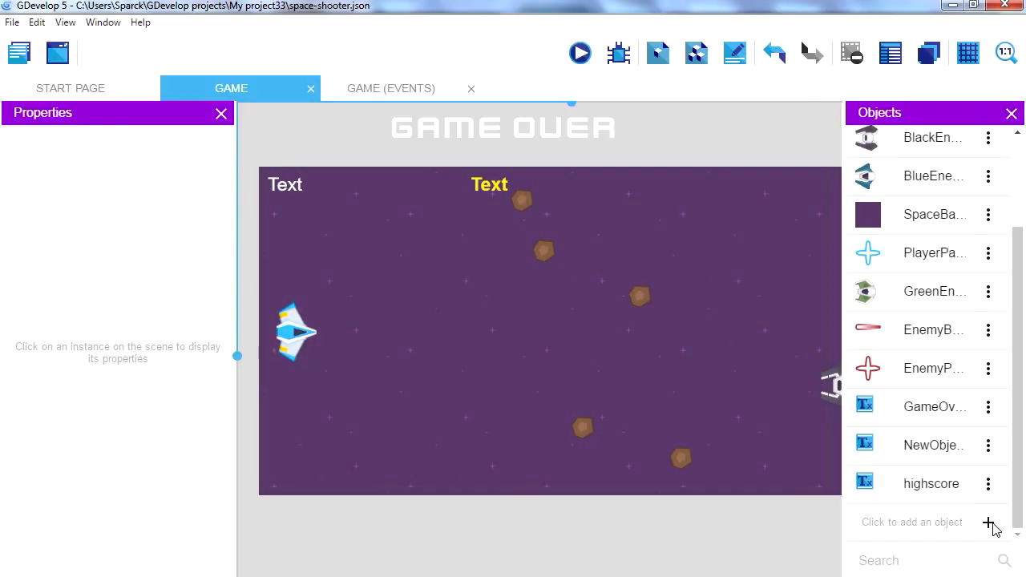
Step: Add an AdMob banner object with the pasted Galaxa Gems Android banner ID, positioned at screen top
left_click(990, 521)
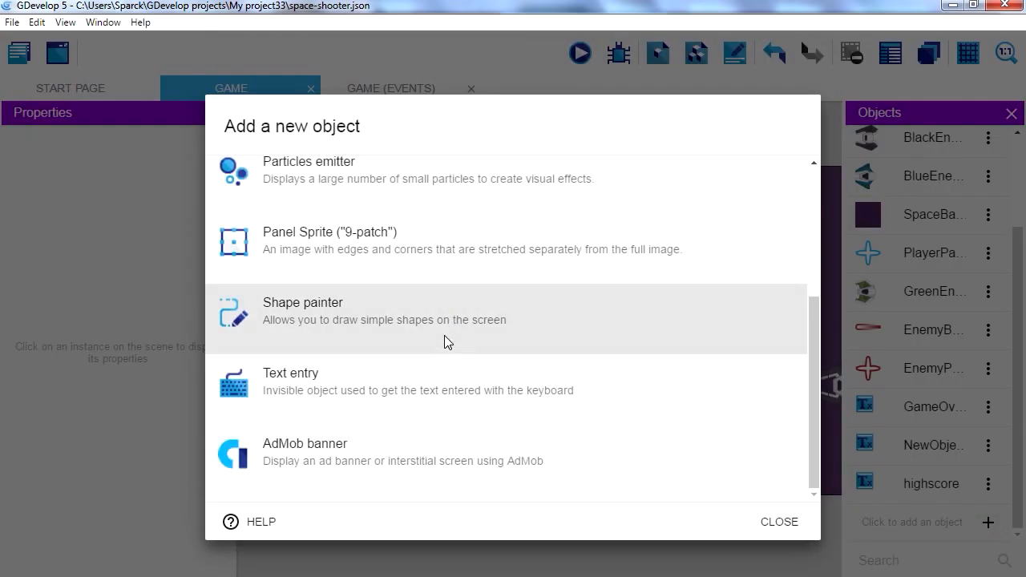
left_click(305, 452)
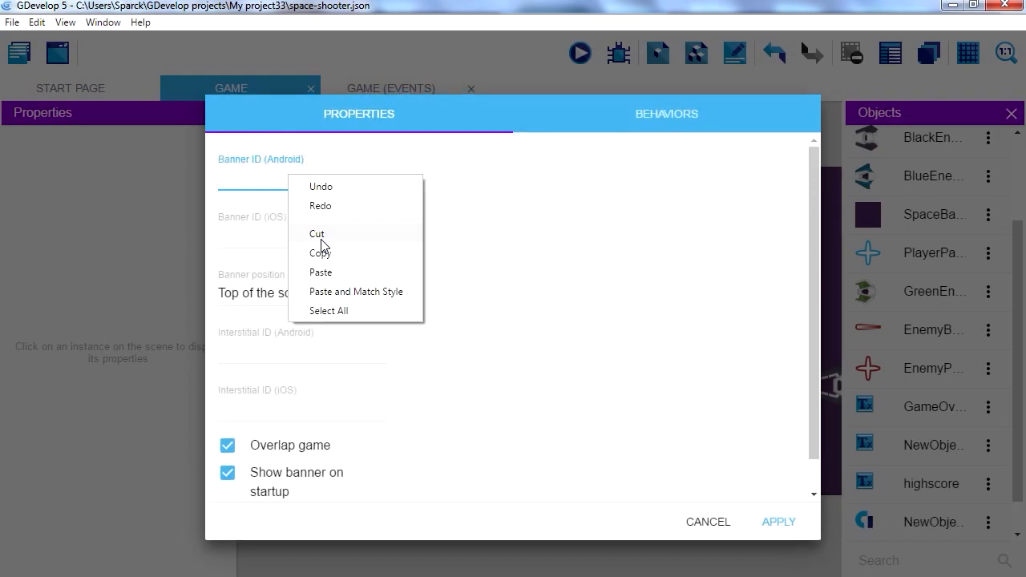
left_click(321, 272)
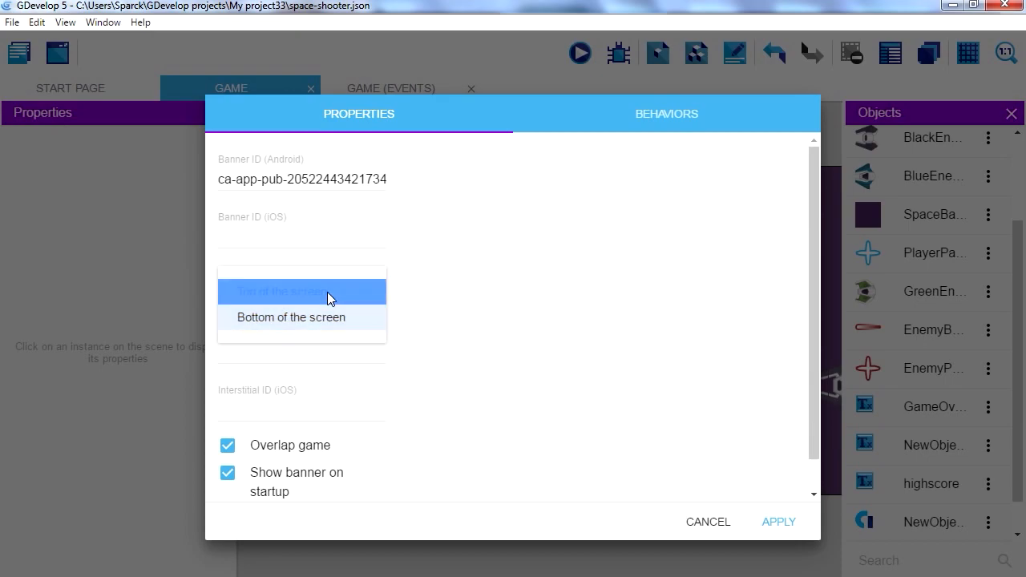
left_click(278, 292)
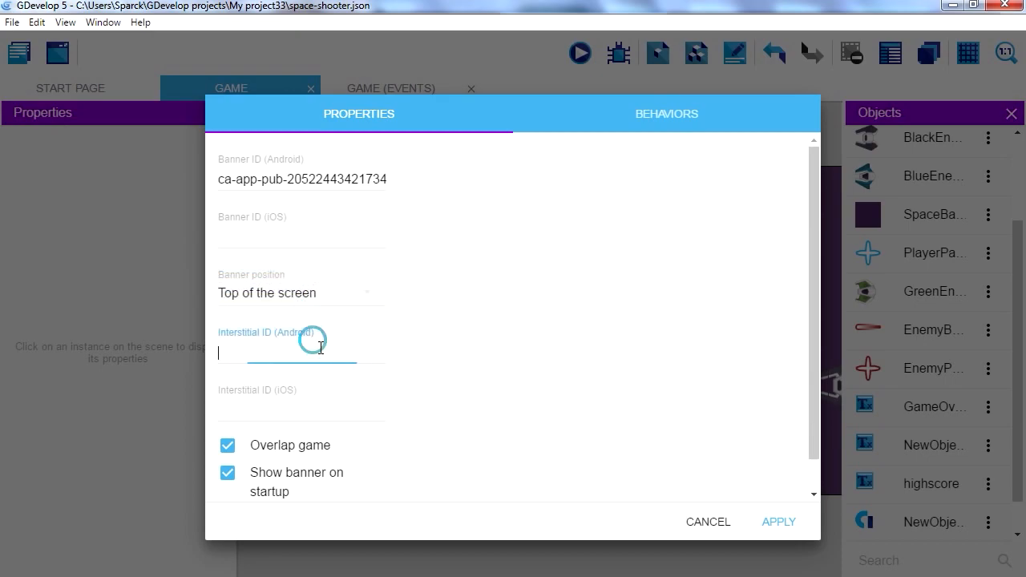
left_click(301, 353)
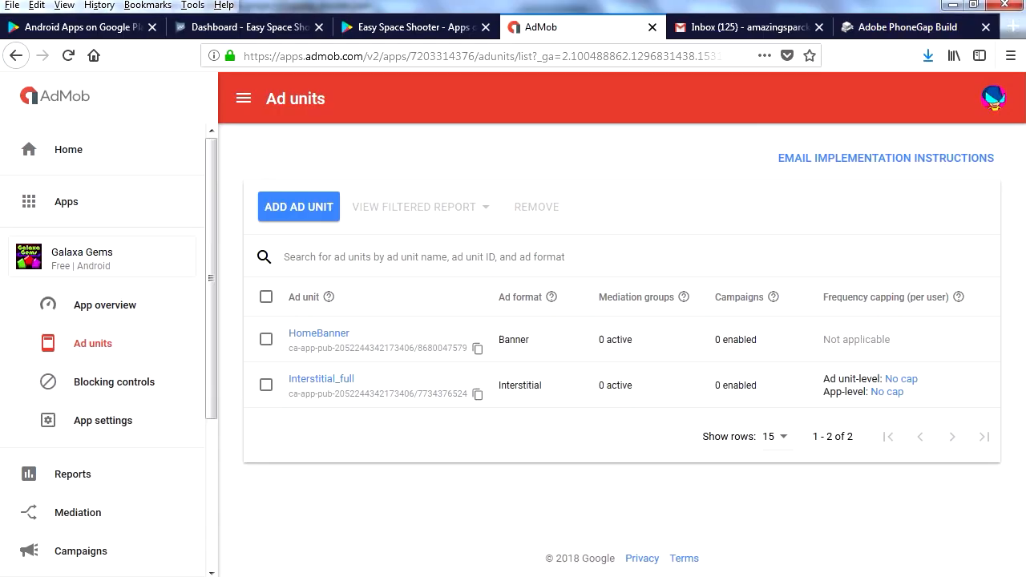
mouse_move(321, 213)
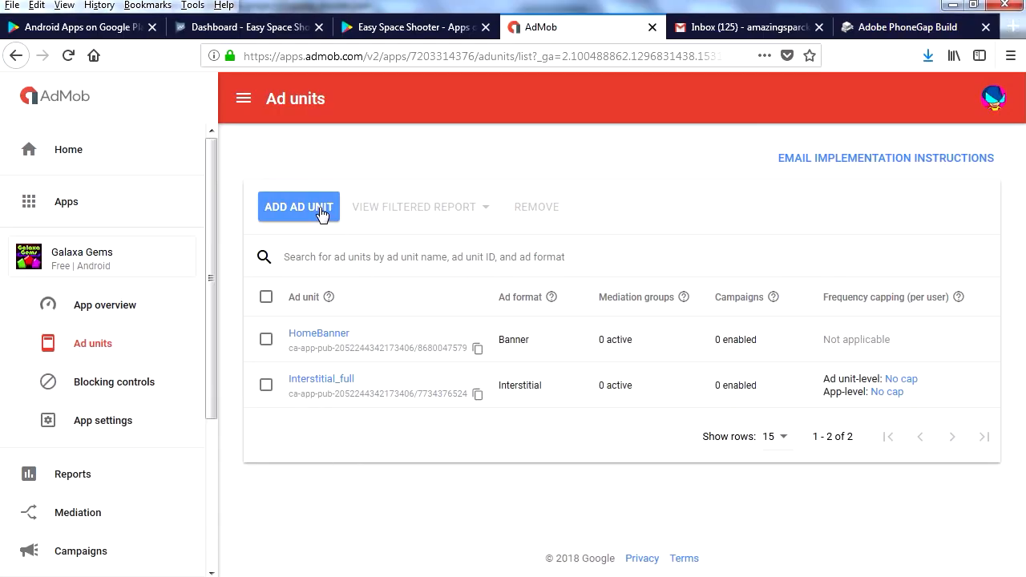
Step: Start creating a new ad unit for Galaxa Gems in AdMob
left_click(298, 207)
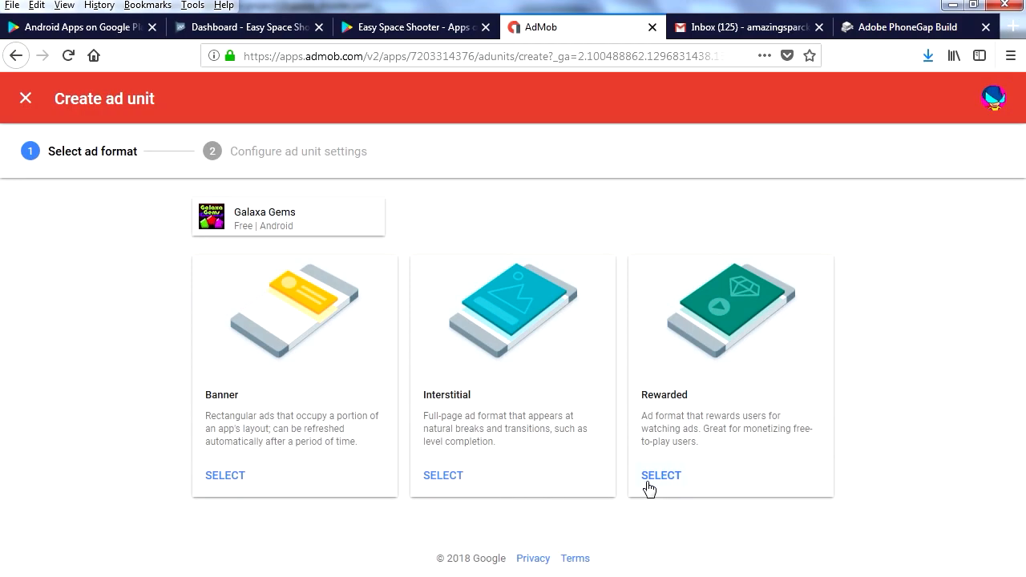
mouse_move(244, 490)
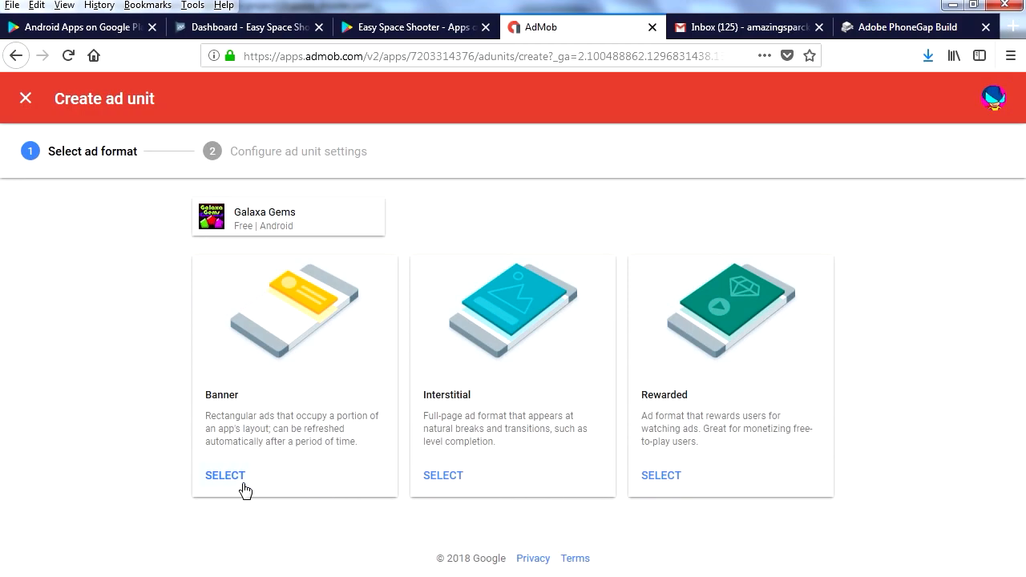
mouse_move(318, 424)
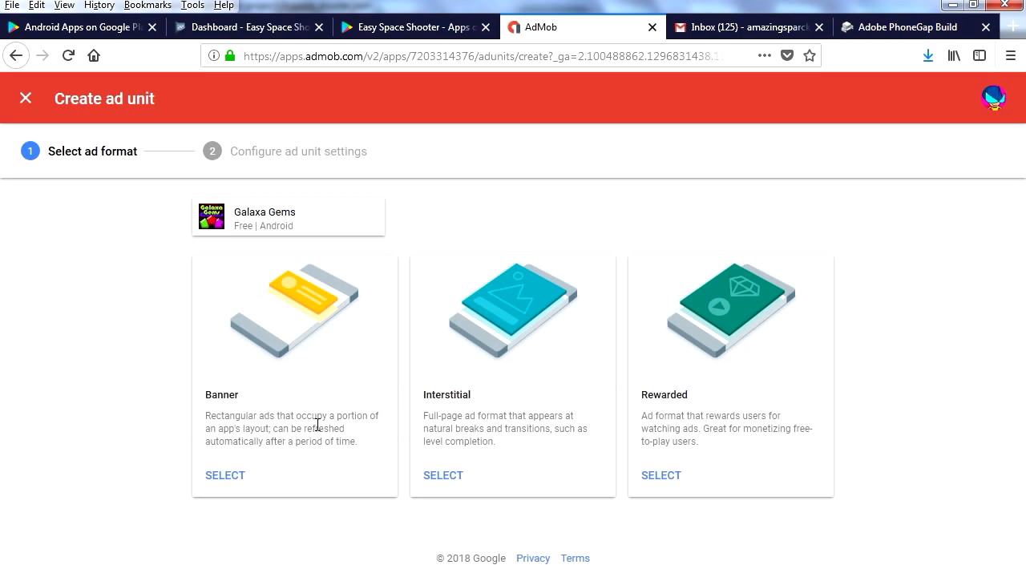
mouse_move(312, 430)
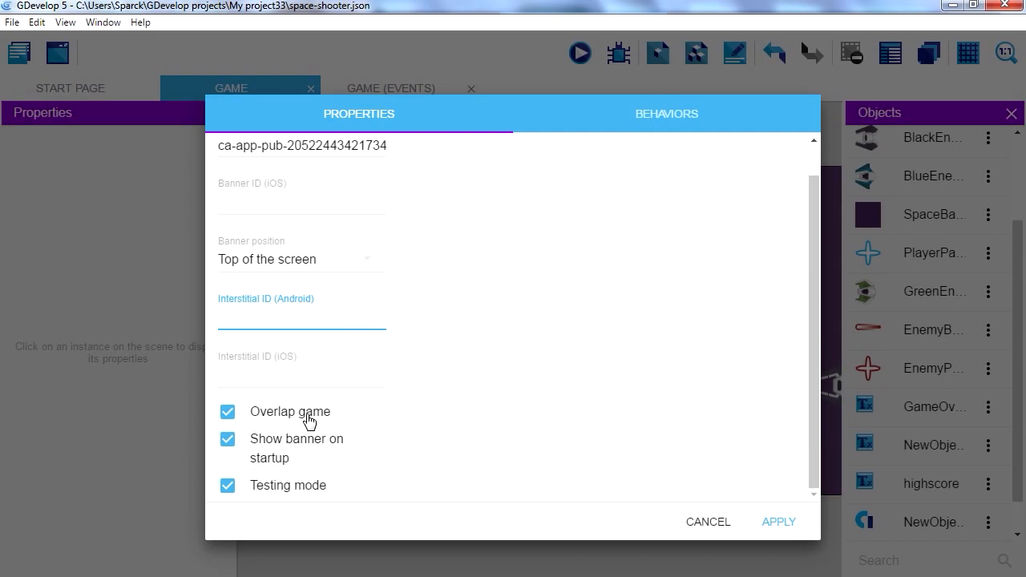
mouse_move(322, 423)
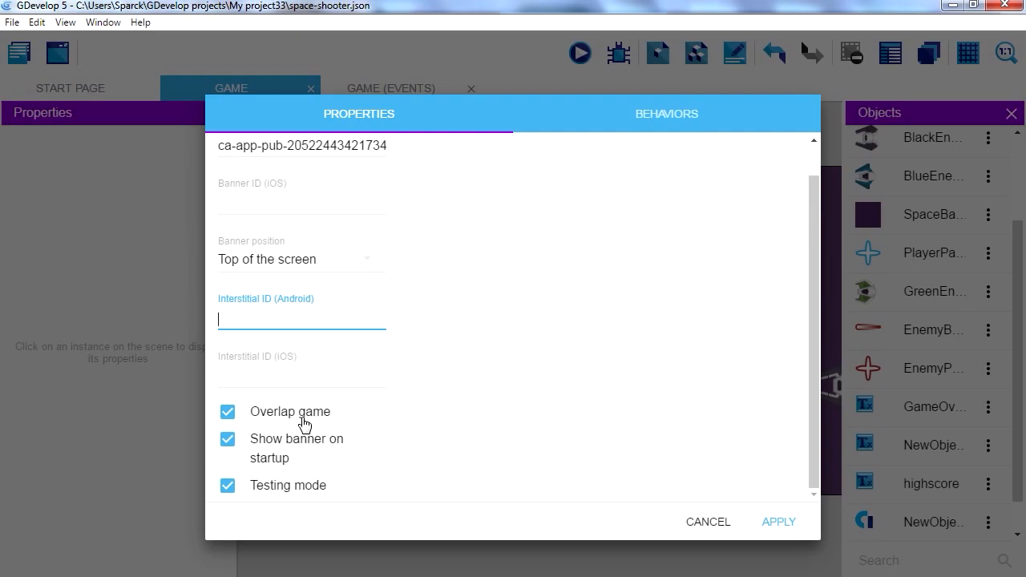
mouse_move(310, 421)
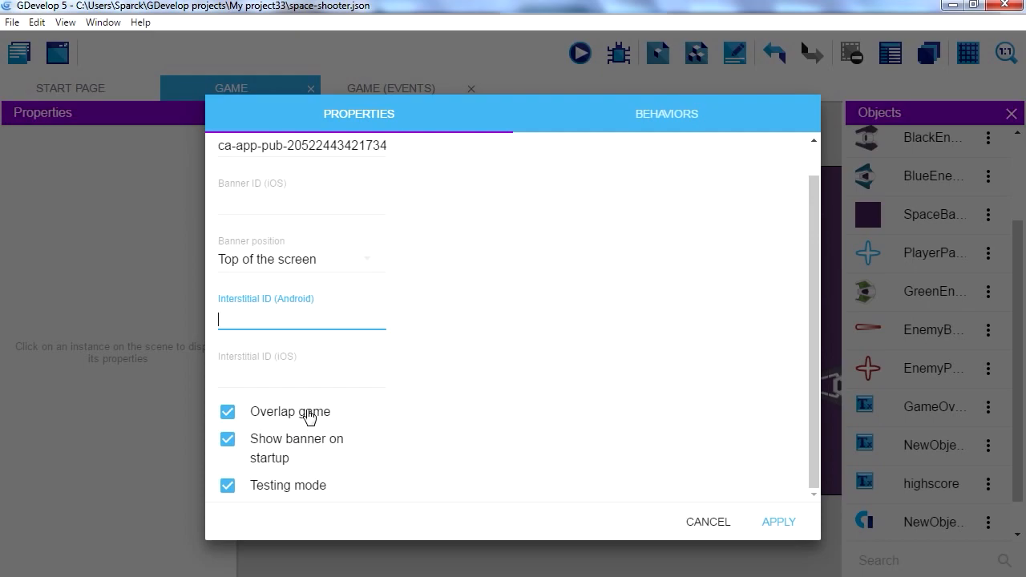
mouse_move(229, 492)
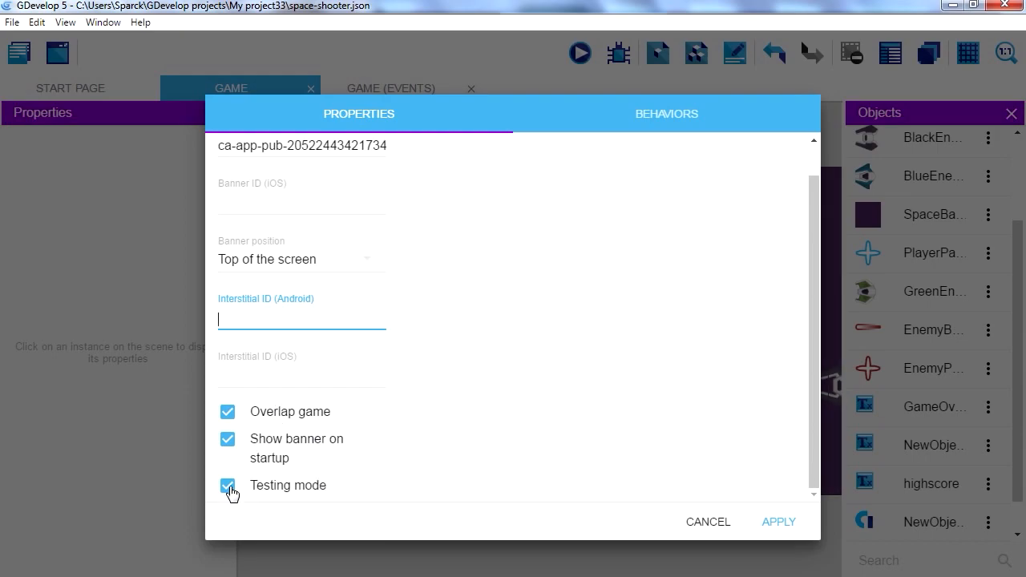
Step: Uncheck Testing mode on the AdMob banner object and apply the change
left_click(778, 522)
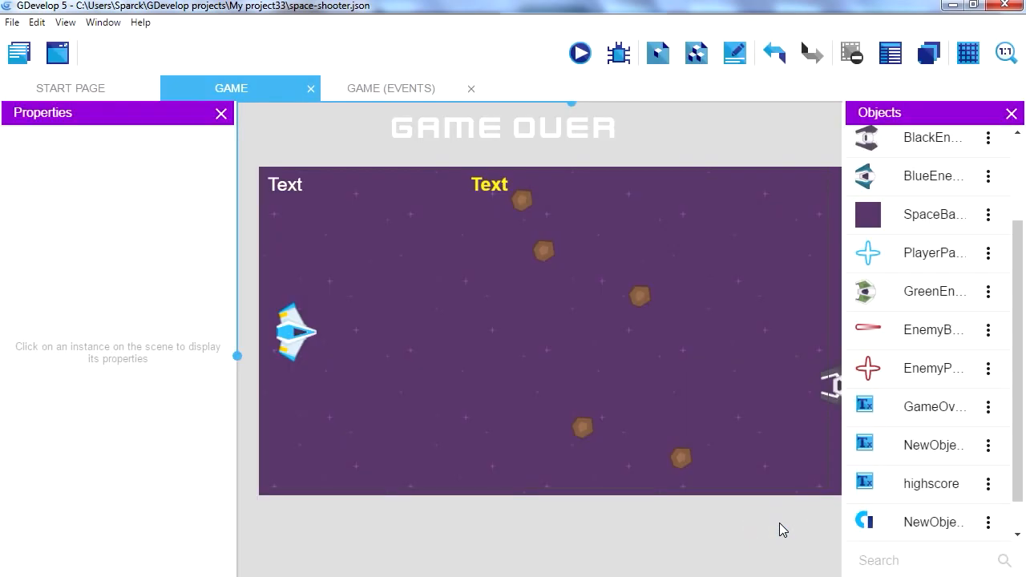
left_click(988, 329)
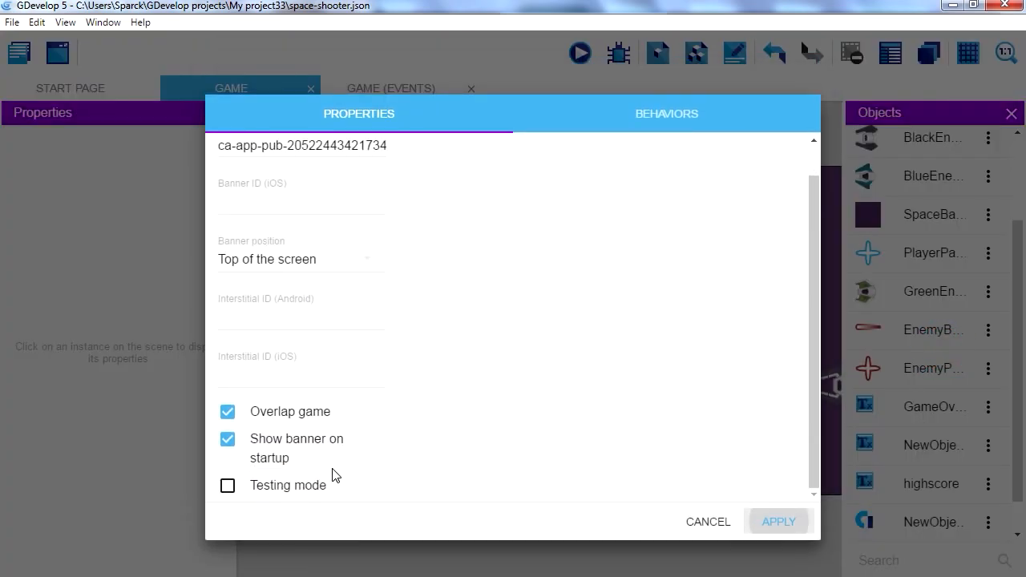
mouse_move(255, 497)
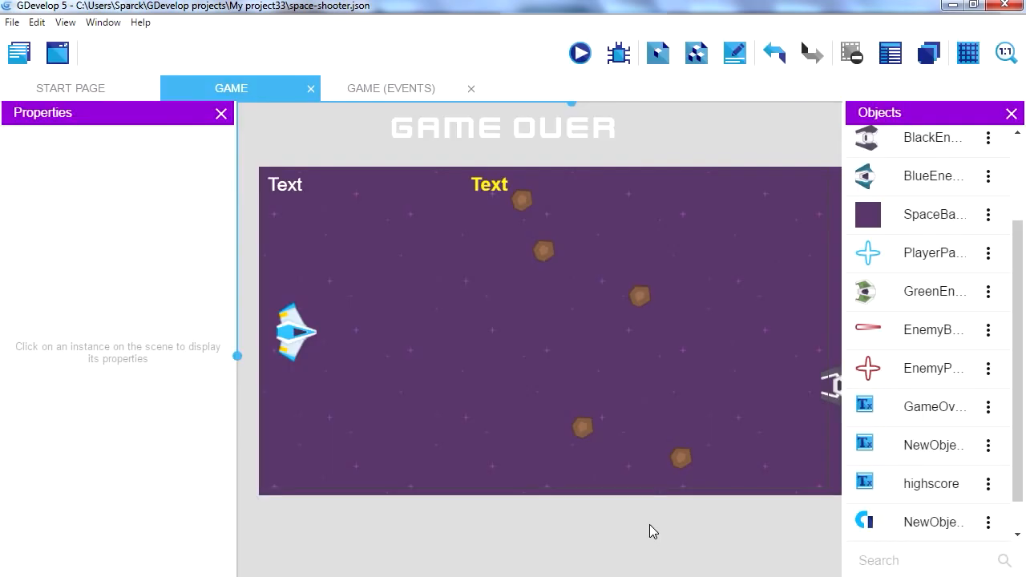
mouse_move(669, 514)
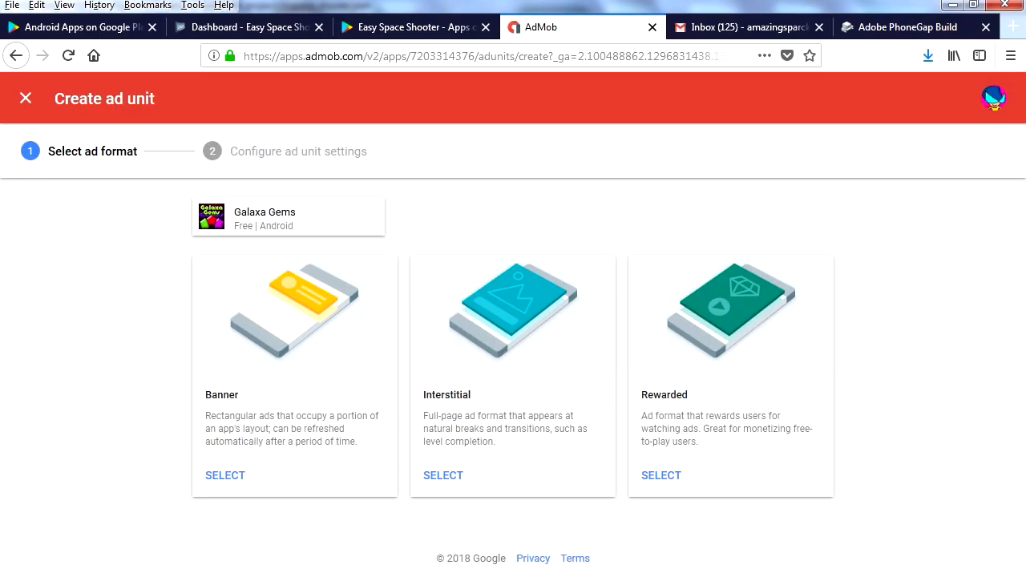
Step: Switch to the browser tab showing Easy Space Shooter's Google Play listing
left_click(413, 26)
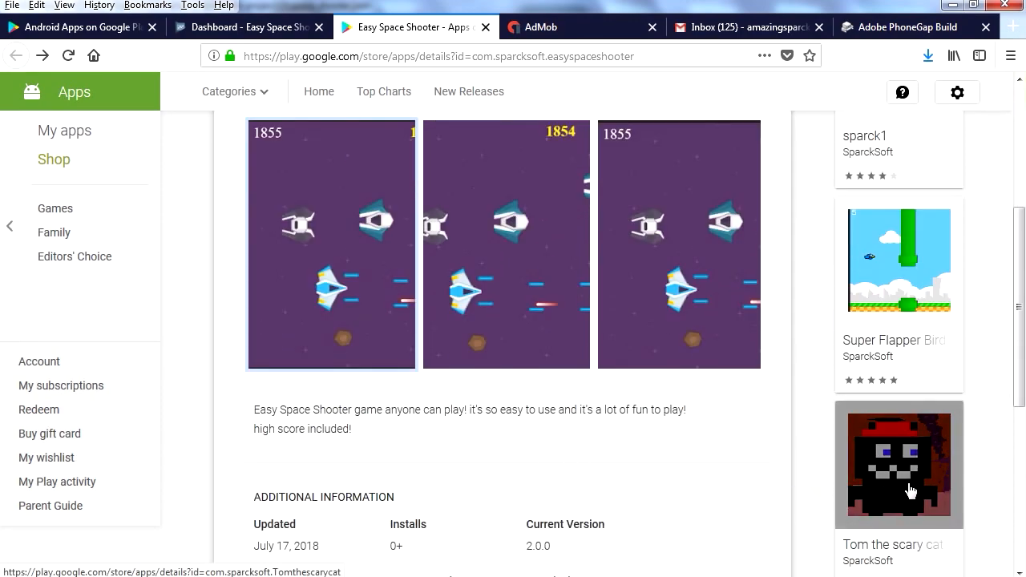
Step: Open and scroll through the Tom the scary cat store page
left_click(898, 465)
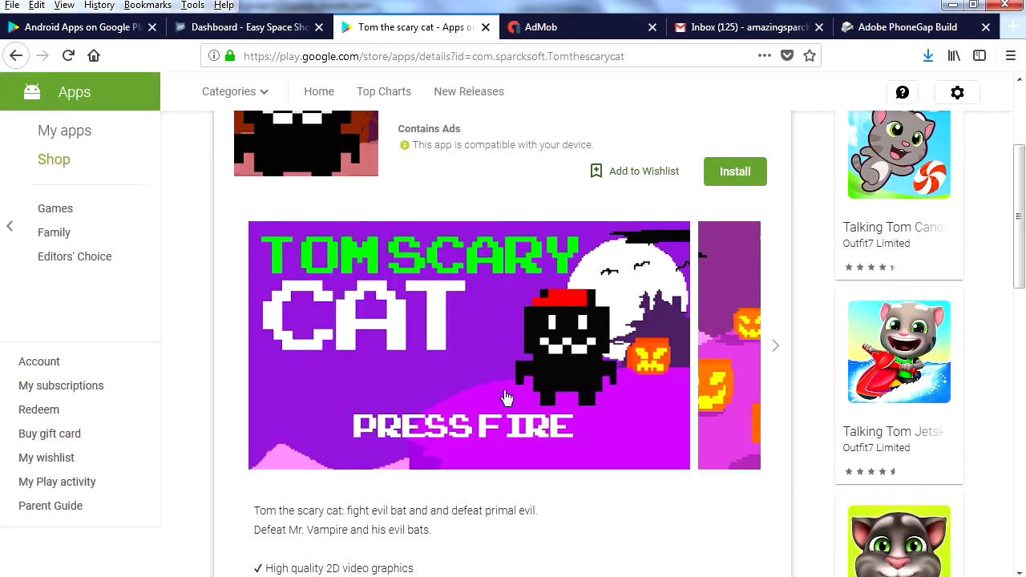
mouse_move(473, 385)
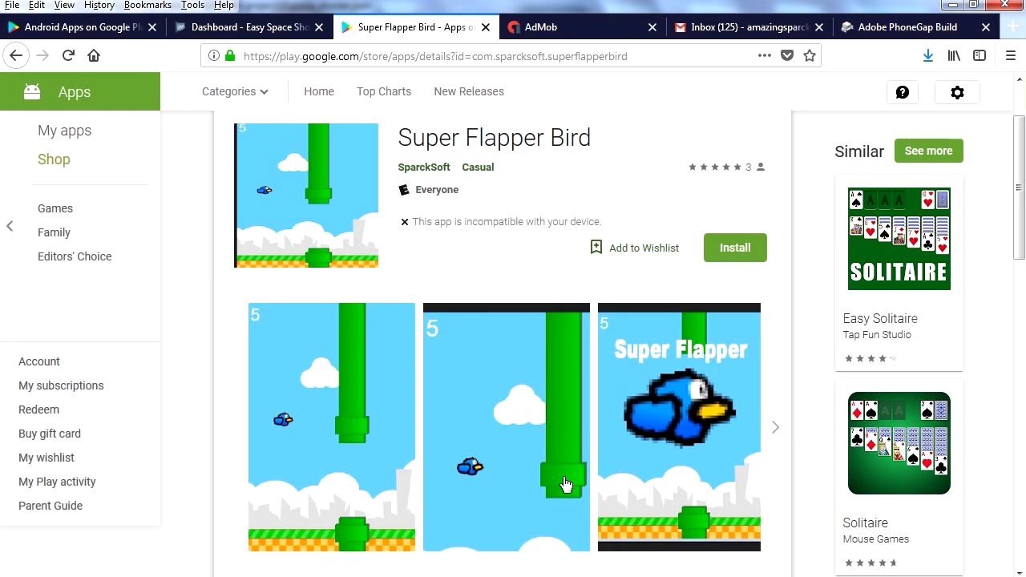
scroll("down", 3)
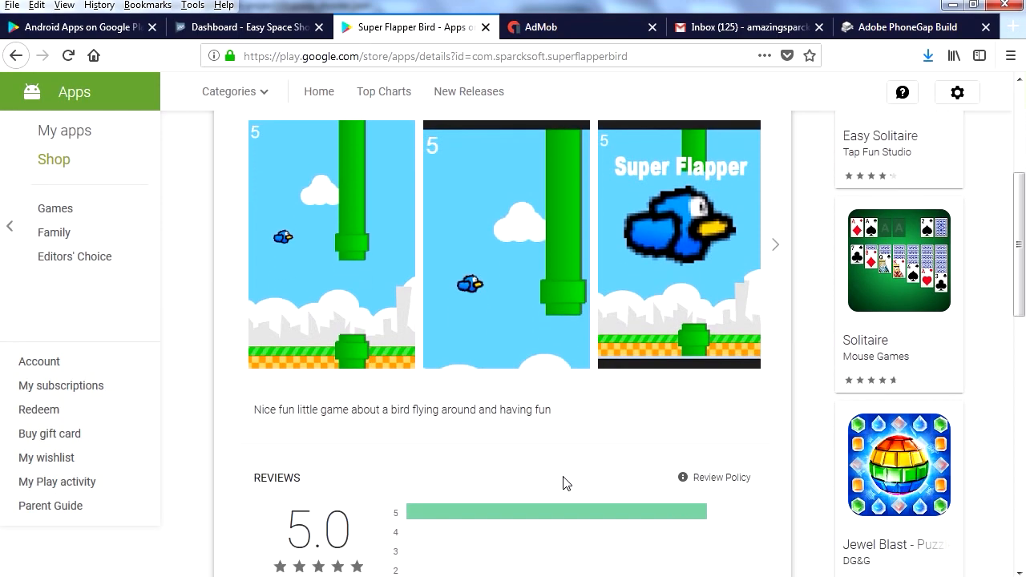
scroll("down", 3)
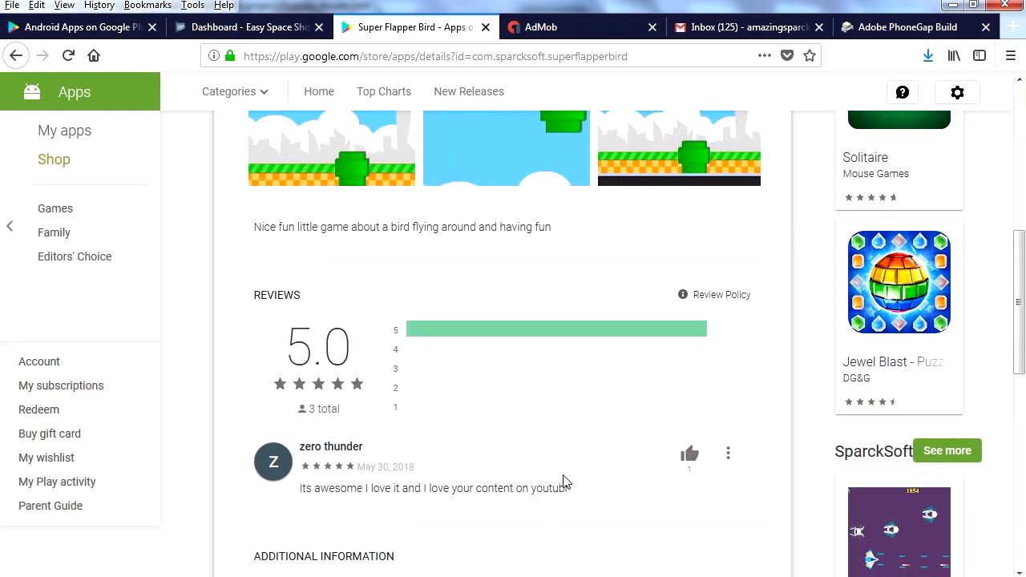
scroll("up", 3)
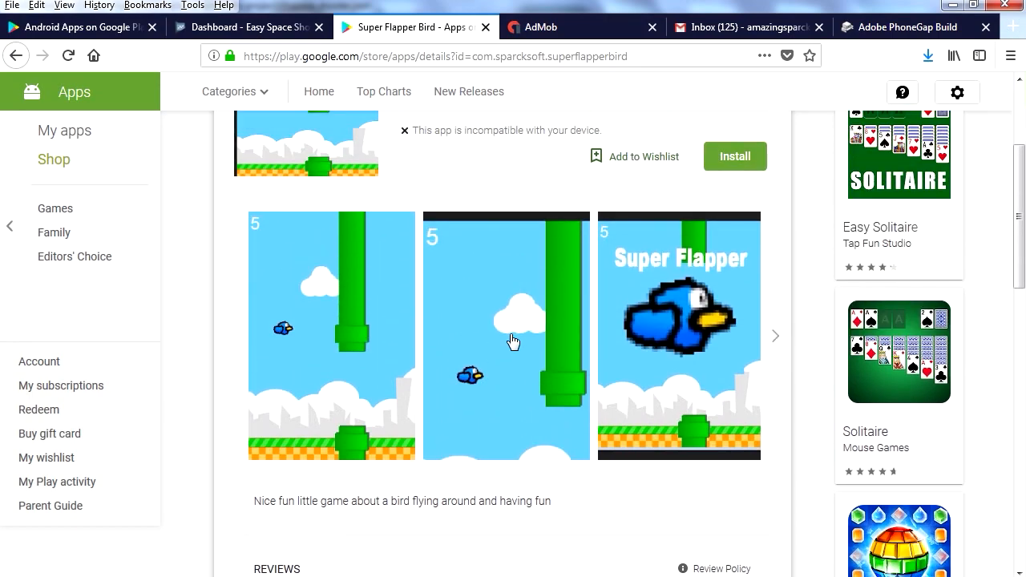
mouse_move(505, 419)
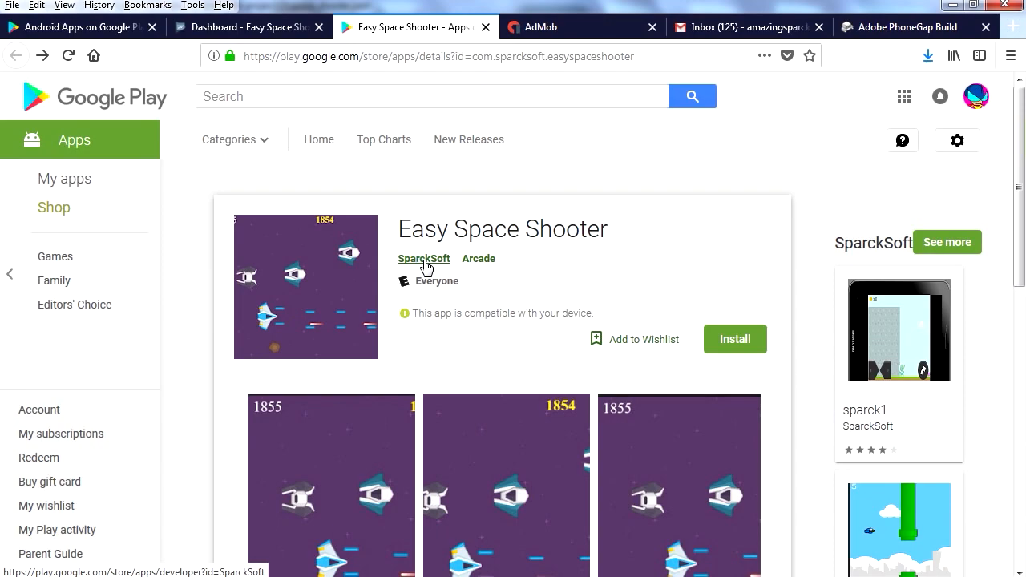
Step: Open the SparckSoft developer page and scroll through its list of games
left_click(424, 258)
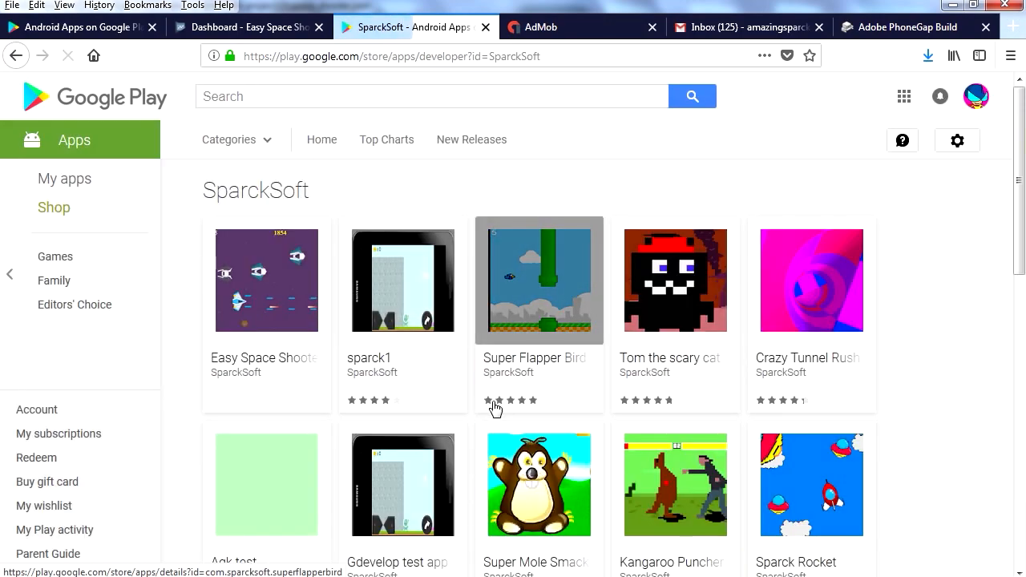
scroll("down", 3)
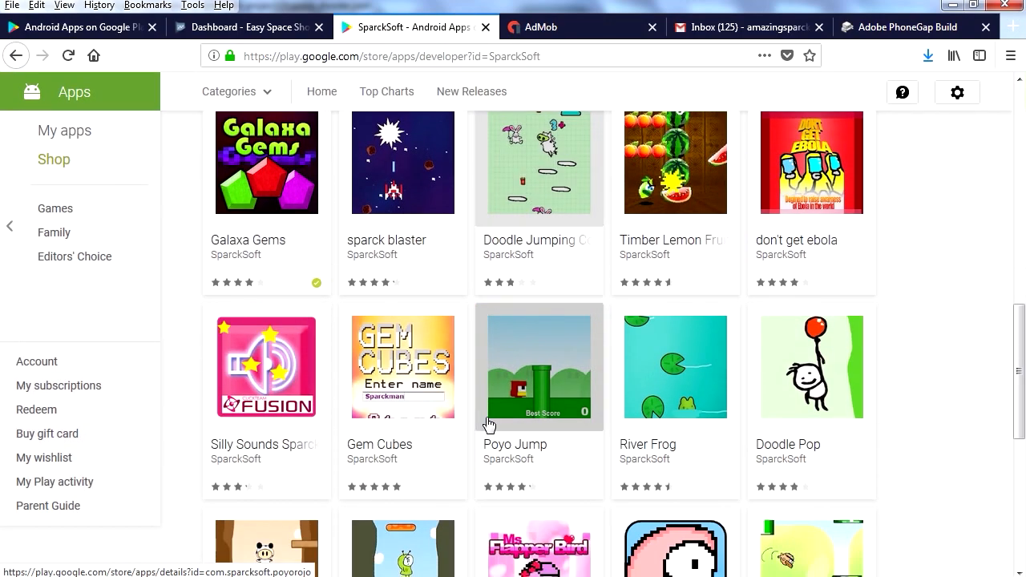
scroll("down", 3)
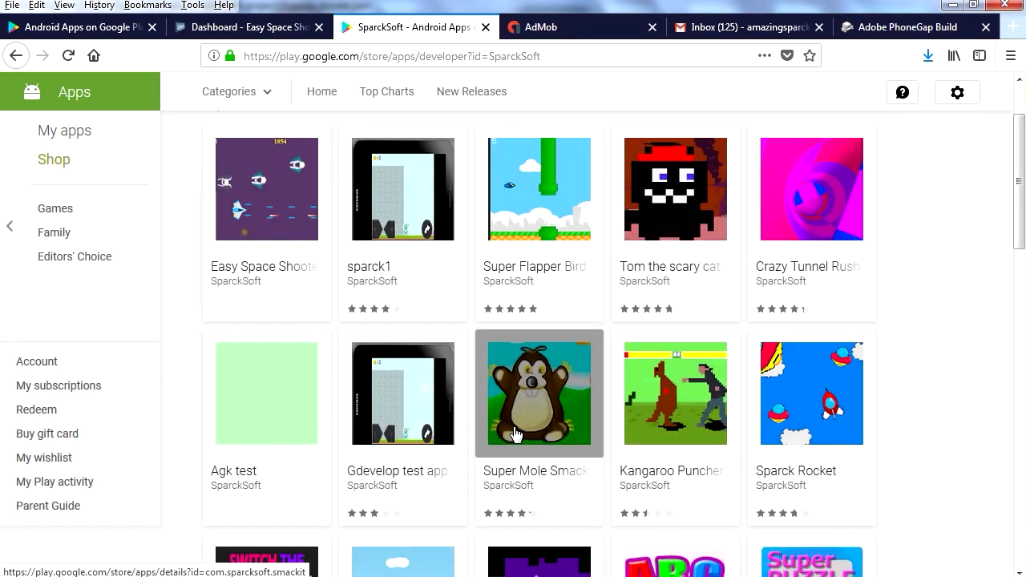